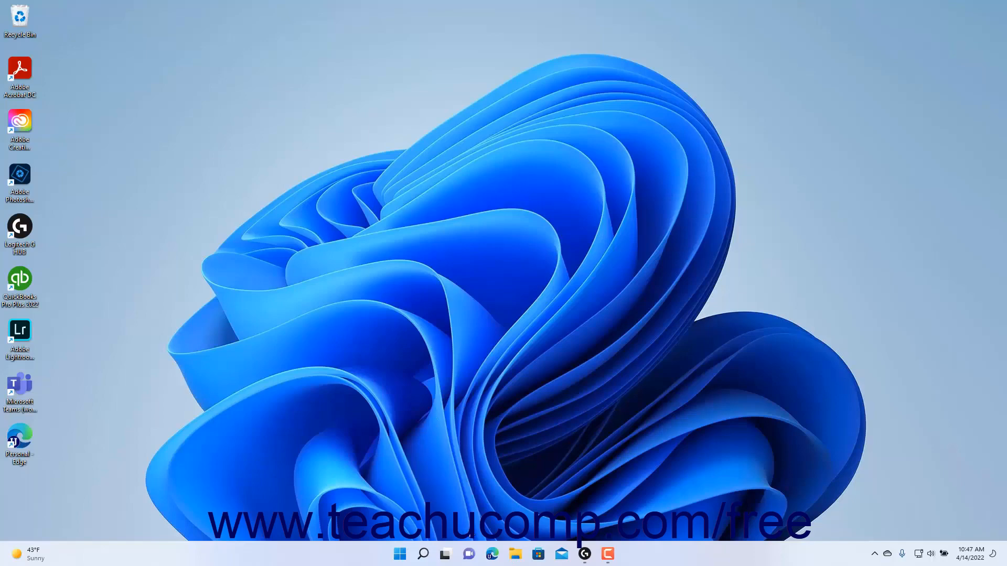
Launch File Explorer from the taskbar to browse the Documents folder.
{"action": "left_click", "coordinate": [514, 554]}
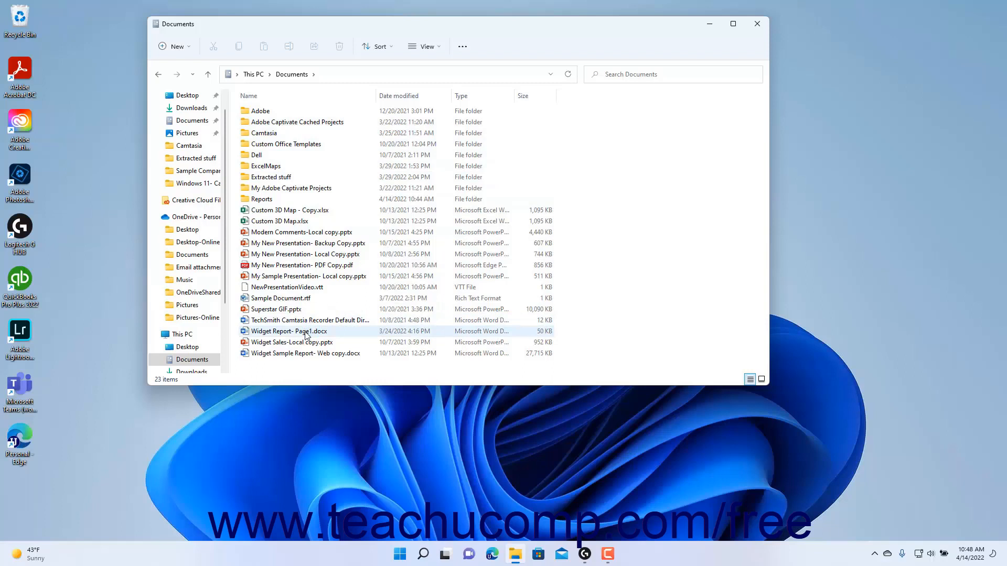
Send Widget Report- Page1.docx to the desktop as a shortcut.
{"action": "right_click", "coordinate": [290, 331]}
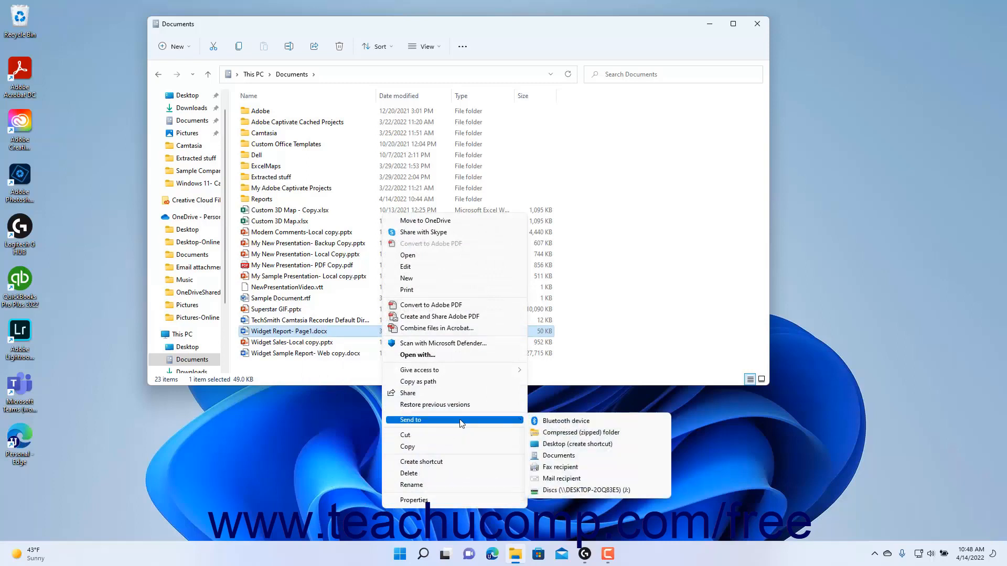
{"action": "mouse_move", "coordinate": [581, 432]}
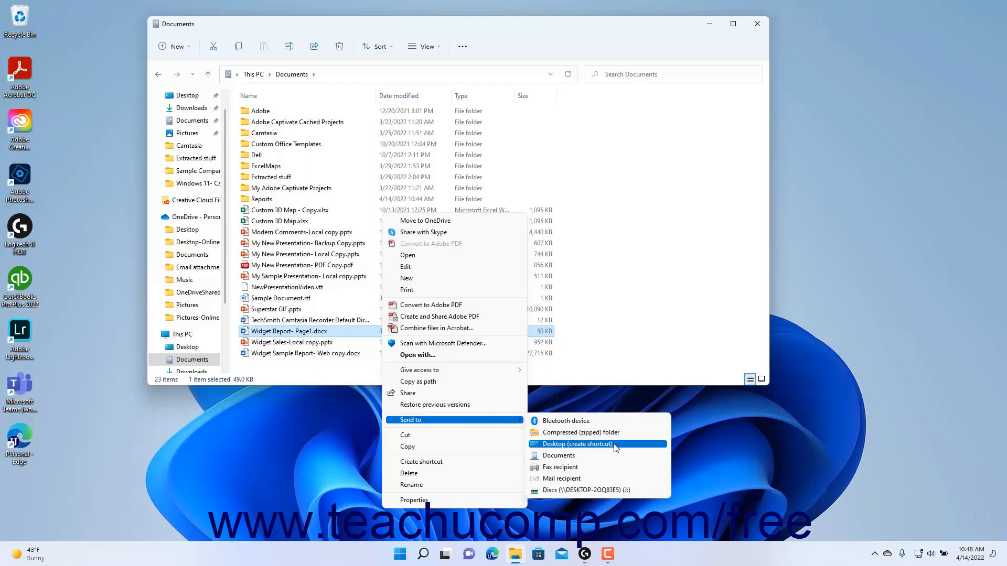
{"action": "left_click", "coordinate": [574, 444]}
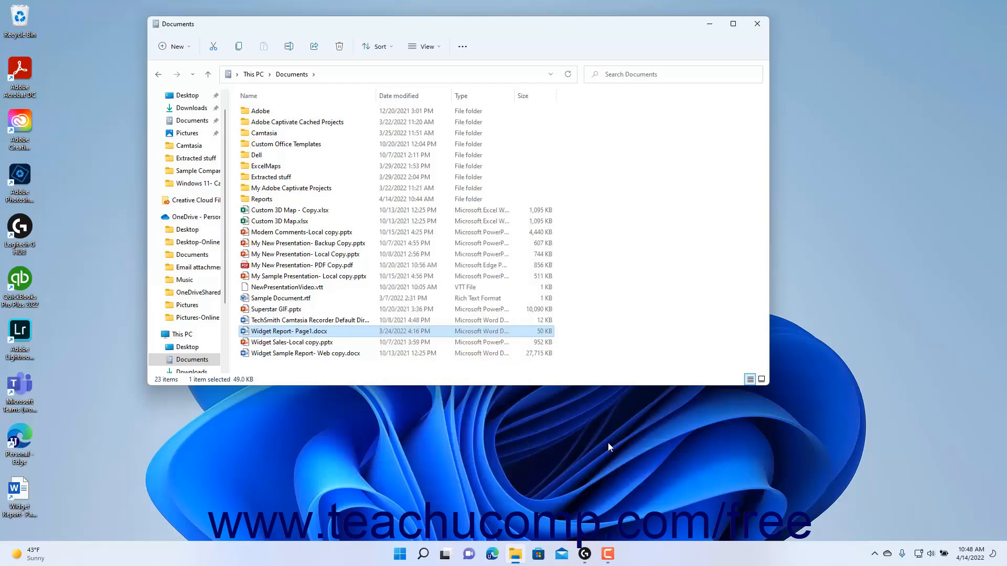
{"action": "mouse_move", "coordinate": [84, 460]}
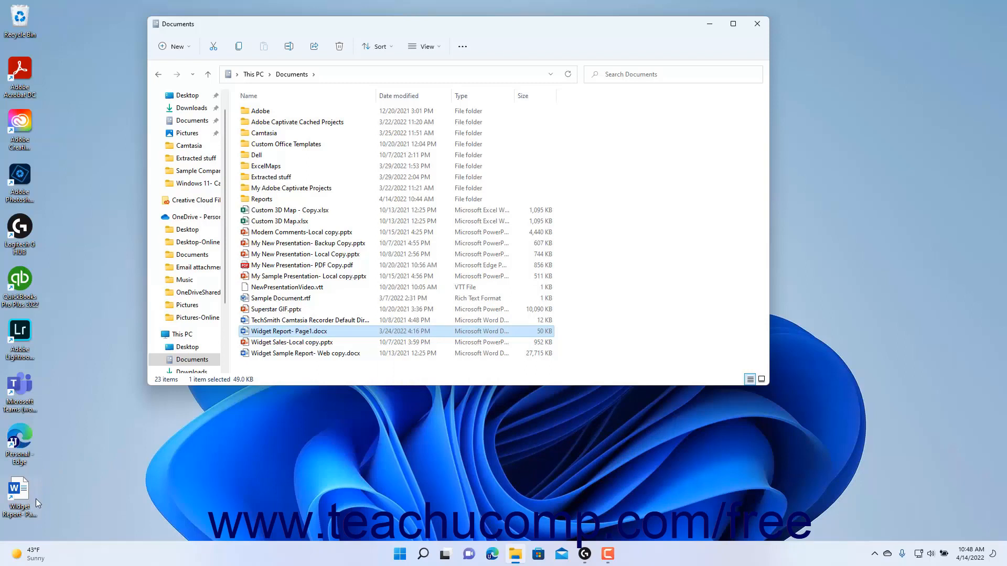
Select the new Widget Report shortcut and close the Documents window.
{"action": "double_click", "coordinate": [290, 331]}
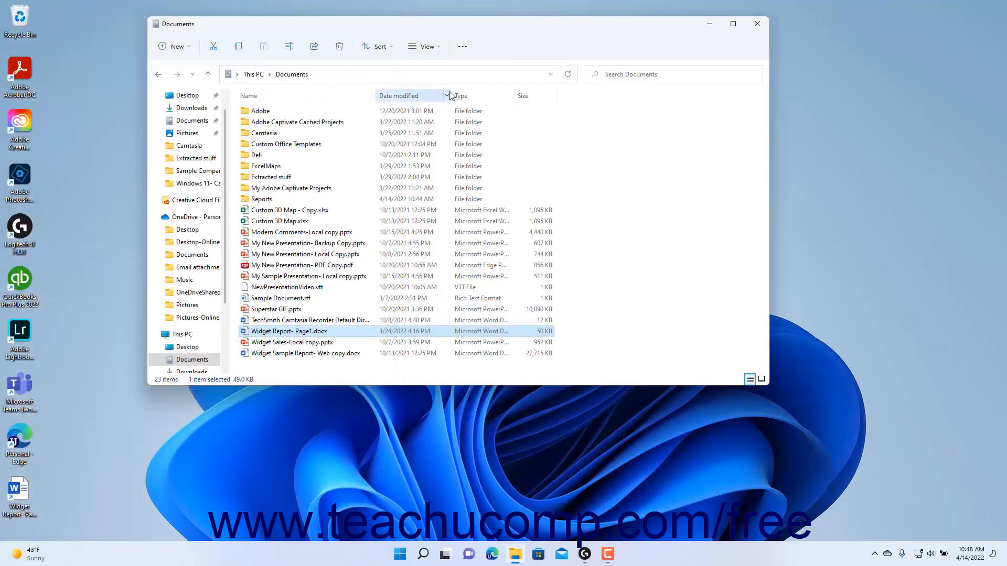
{"action": "left_click", "coordinate": [757, 24]}
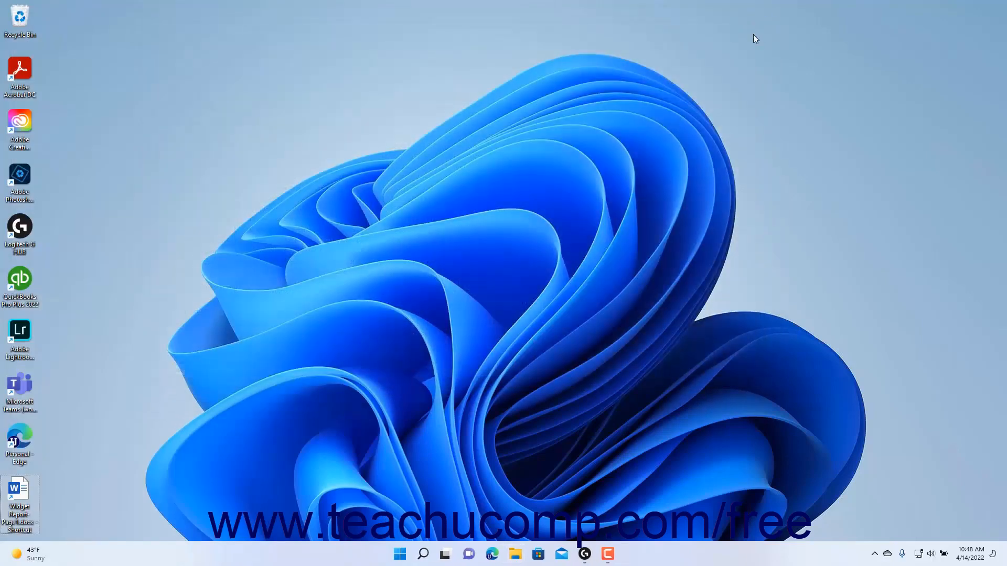
{"action": "mouse_move", "coordinate": [514, 187]}
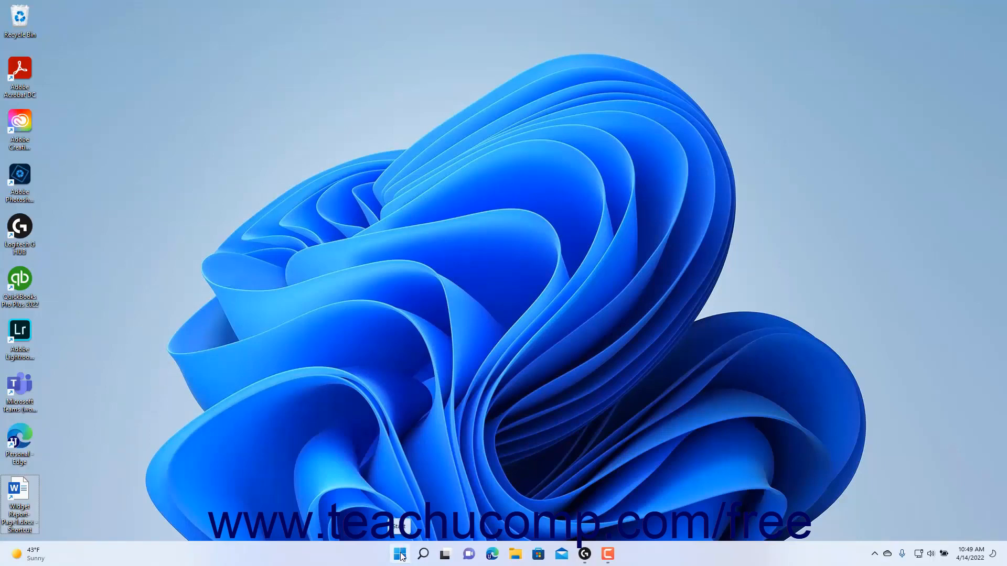
Bring up the Start menu's full alphabetical list of installed apps.
{"action": "left_click", "coordinate": [399, 554]}
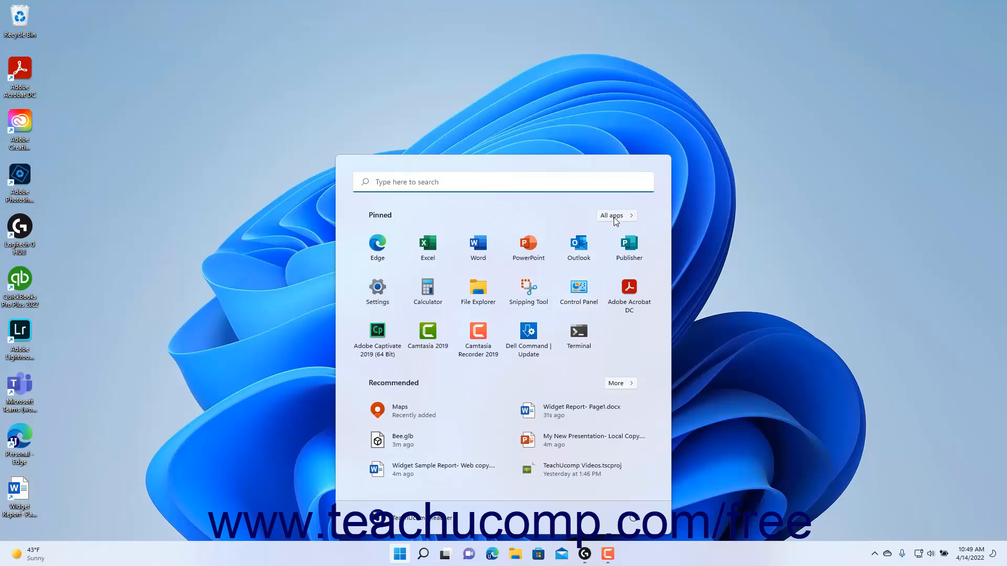
{"action": "left_click", "coordinate": [612, 215]}
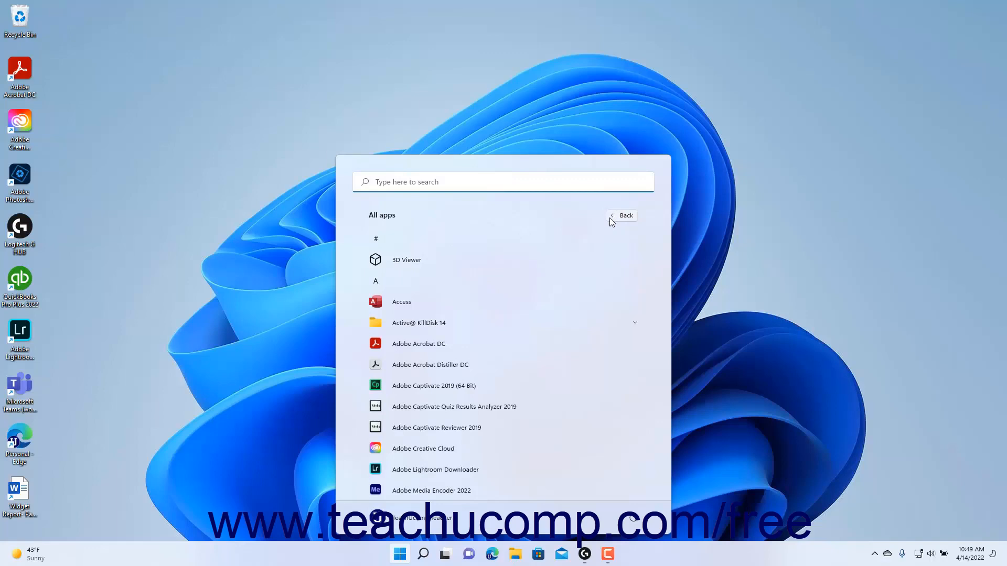
{"action": "mouse_move", "coordinate": [563, 228]}
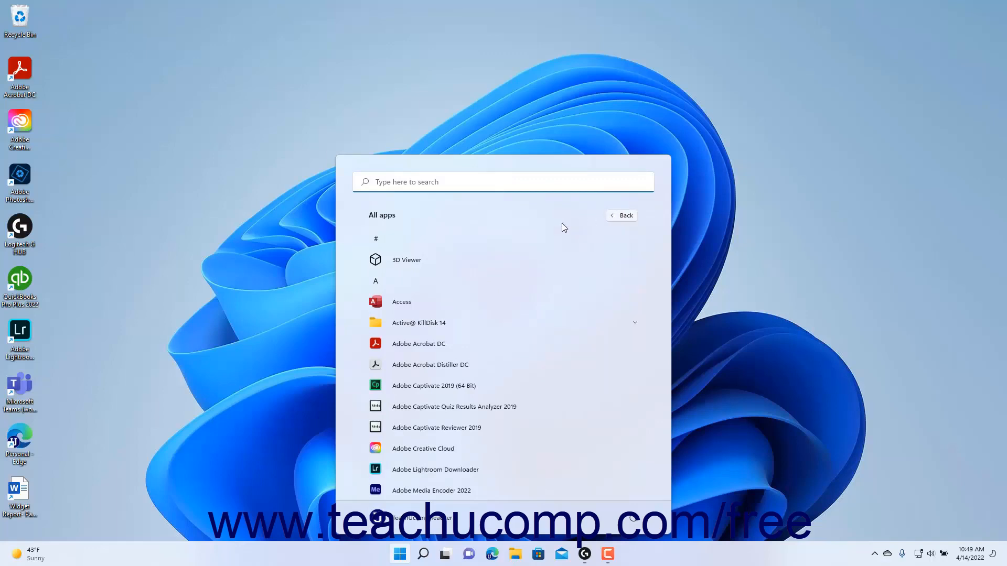
{"action": "mouse_move", "coordinate": [406, 264]}
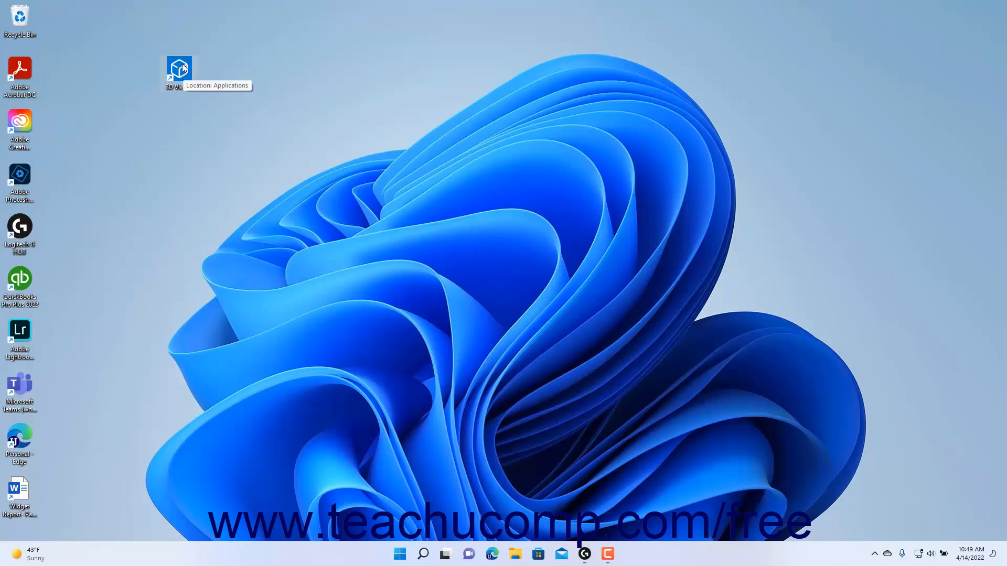
{"action": "double_click", "coordinate": [178, 66]}
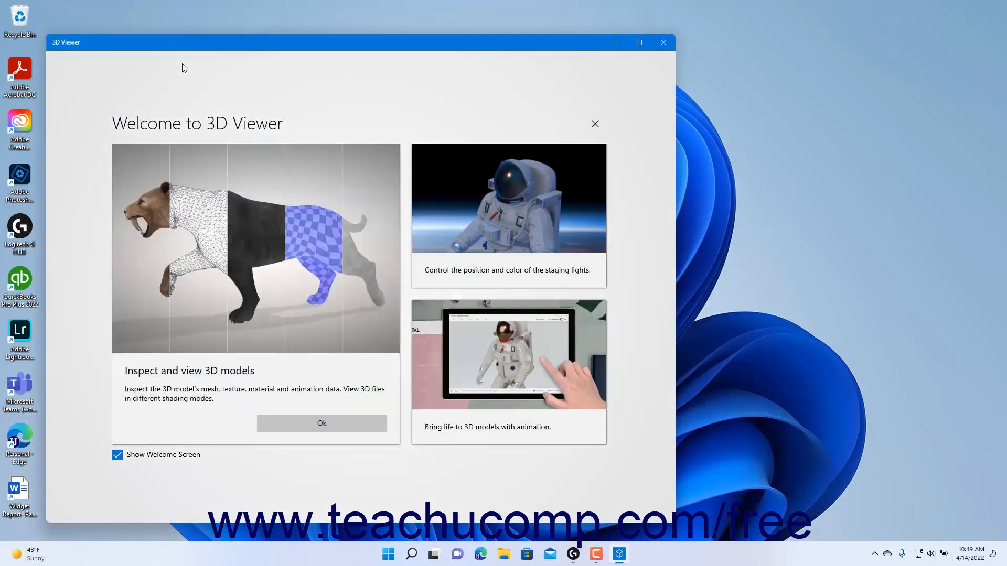
{"action": "left_click", "coordinate": [663, 43]}
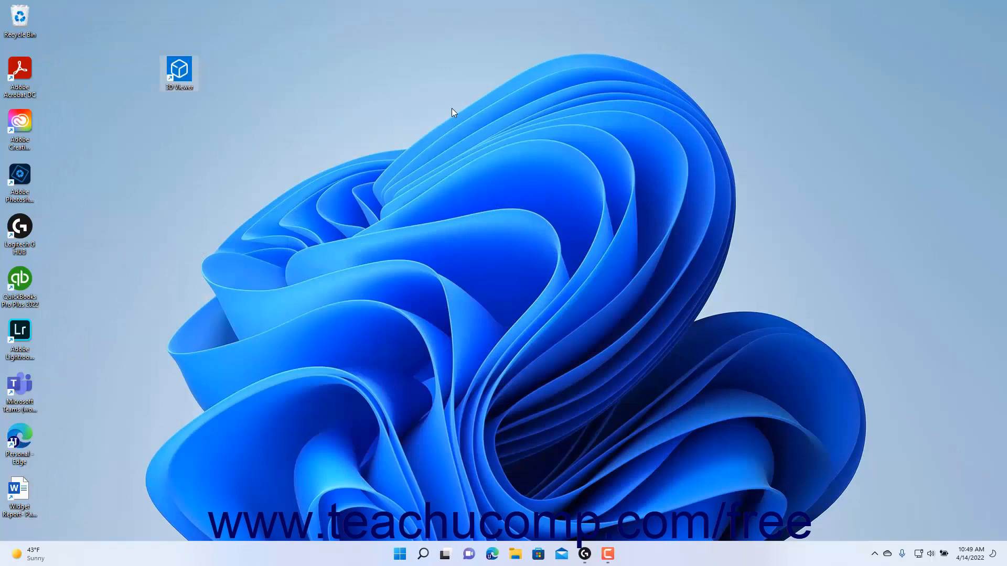
{"action": "mouse_move", "coordinate": [441, 113]}
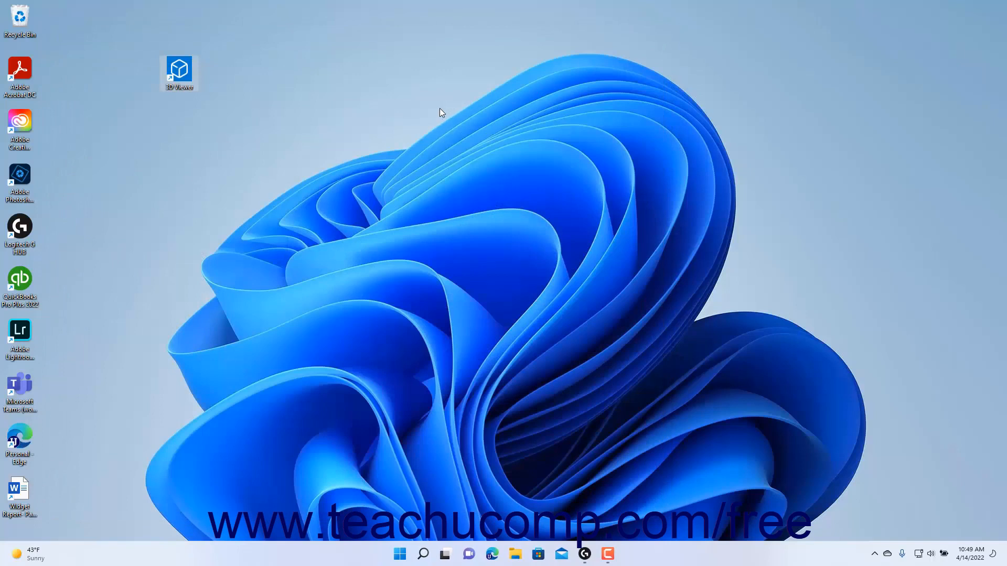